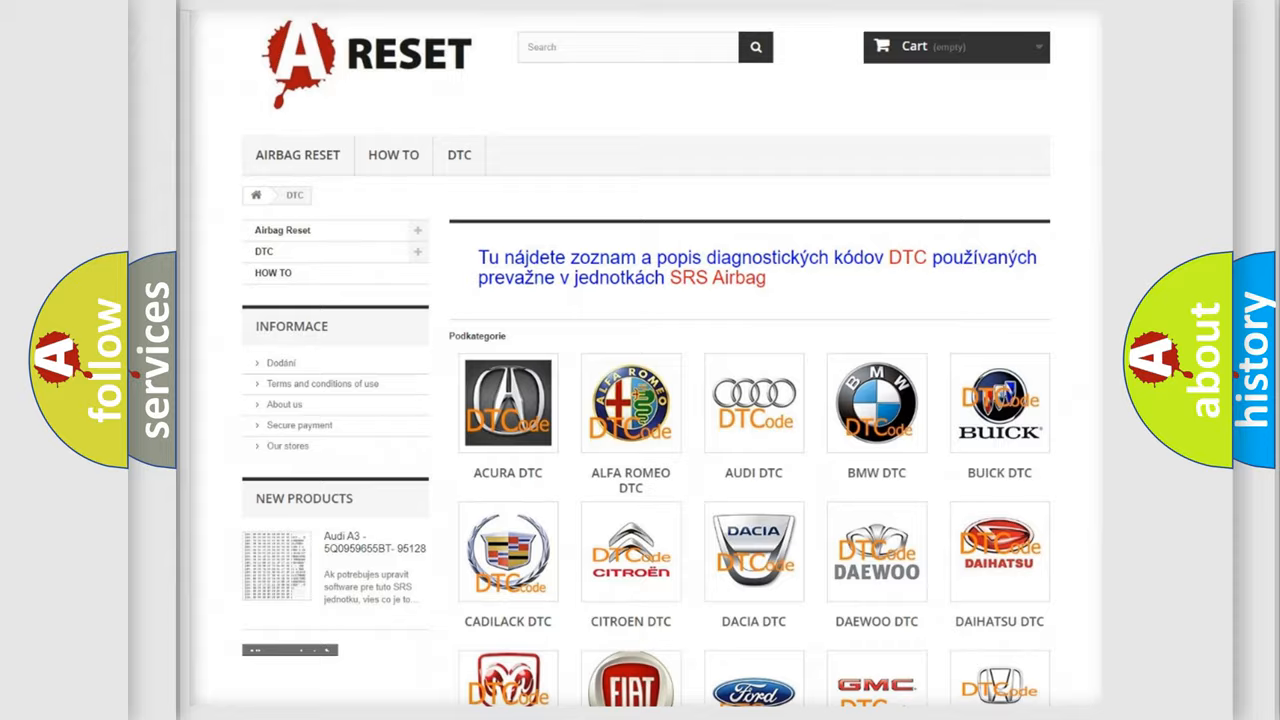
{"action": "scroll", "scroll_direction": "down", "scroll_amount": 3}
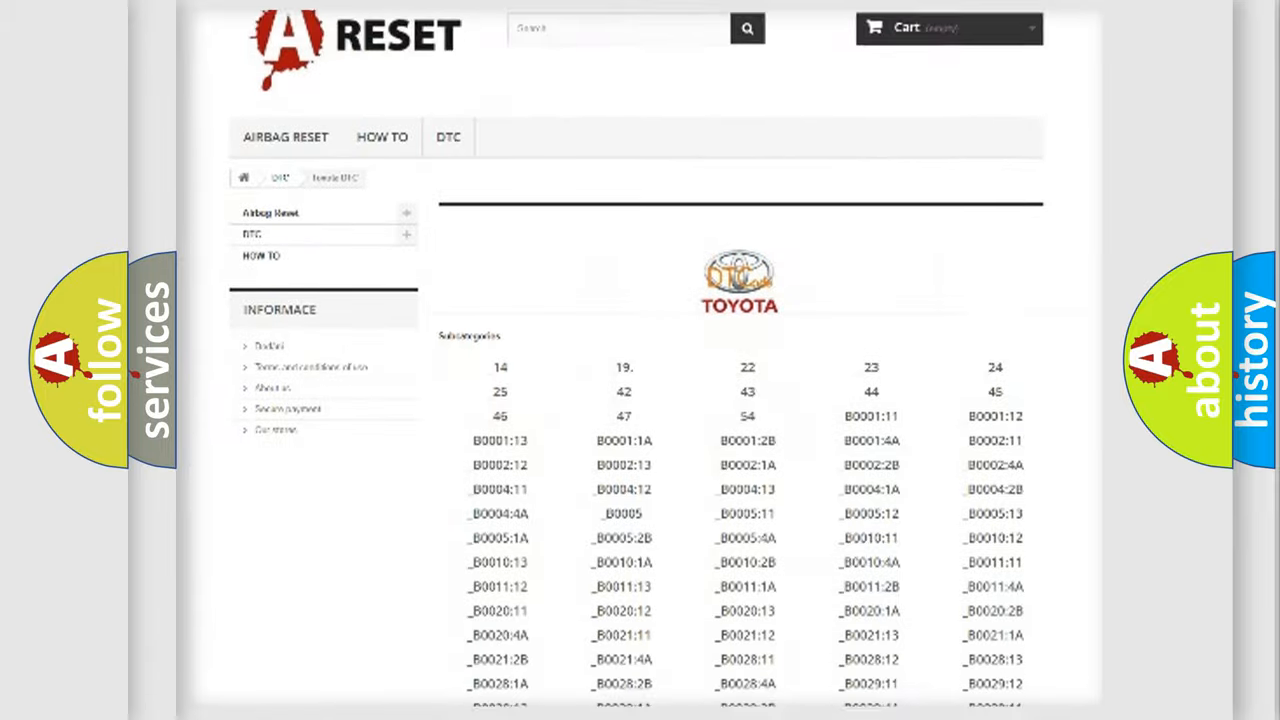
{"action": "scroll", "scroll_direction": "down", "scroll_amount": 3}
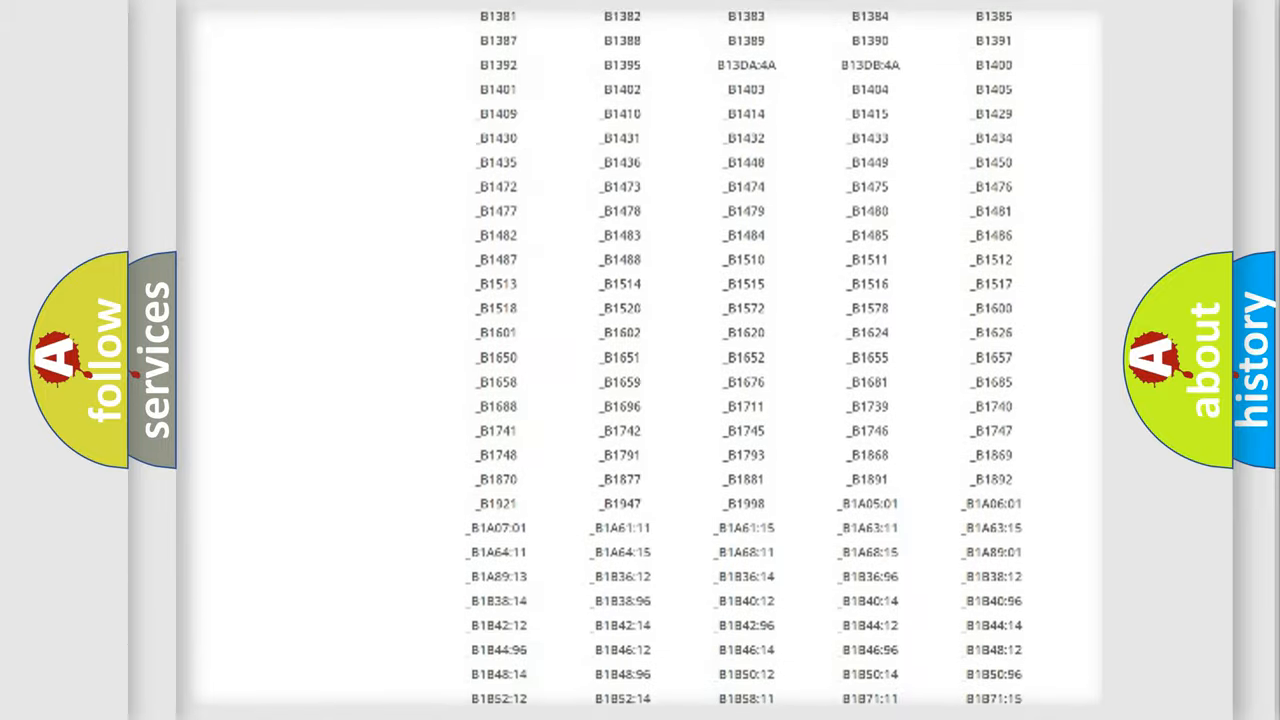
{"action": "scroll", "scroll_direction": "up", "scroll_amount": 3}
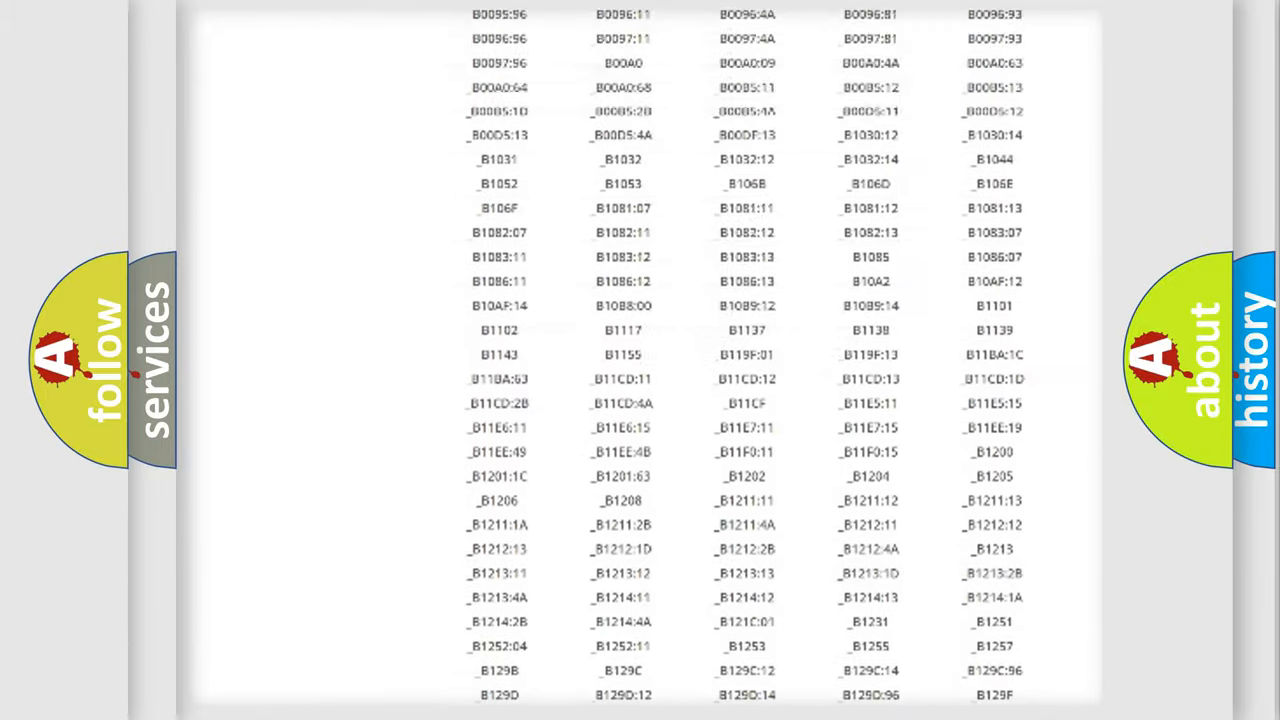
{"action": "scroll", "scroll_direction": "up", "scroll_amount": 3}
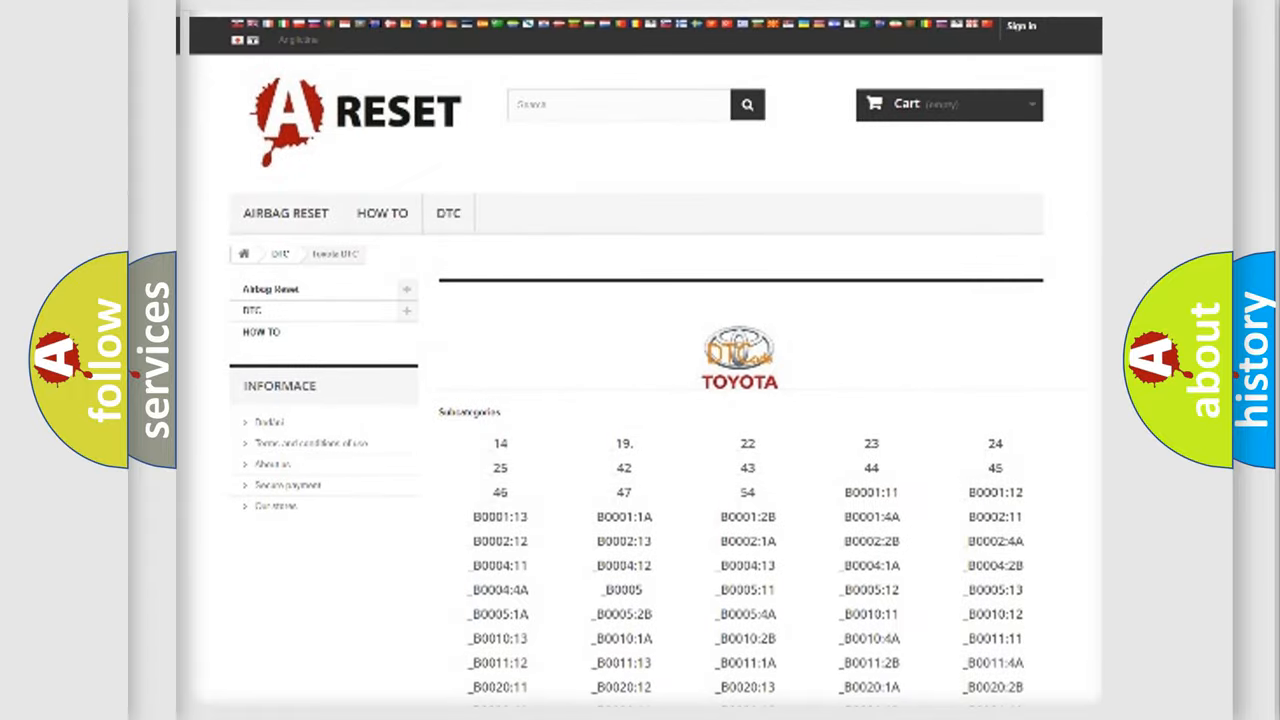